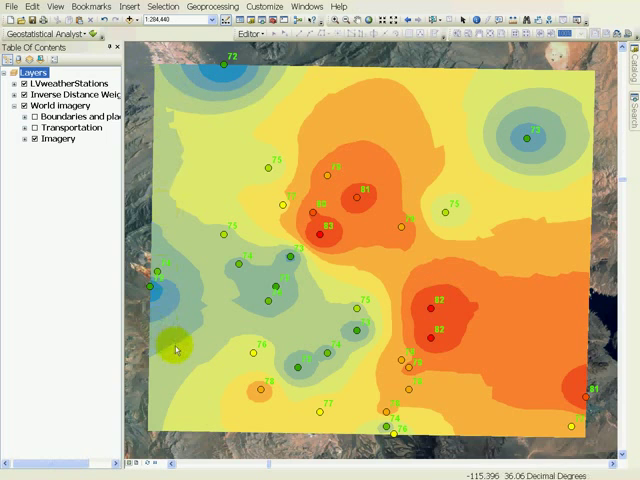
pyautogui.moveTo(200, 318)
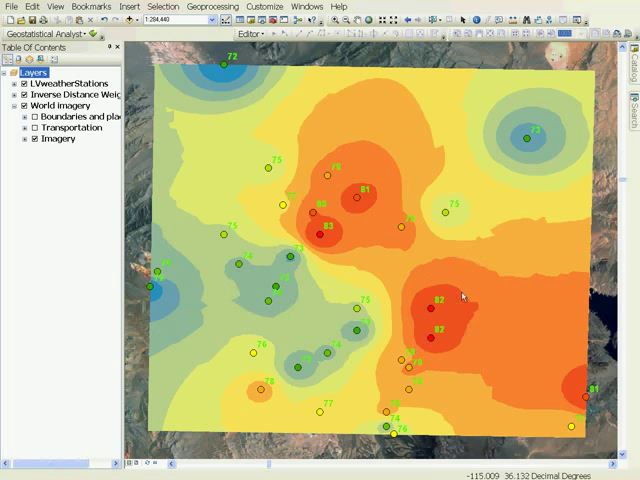
pyautogui.moveTo(344, 212)
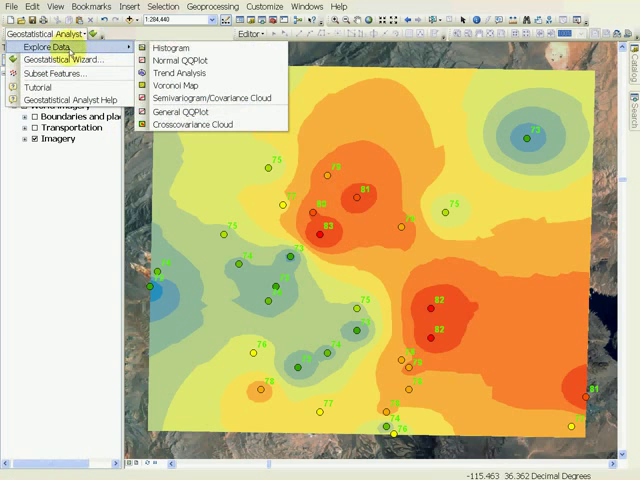
pyautogui.moveTo(76, 210)
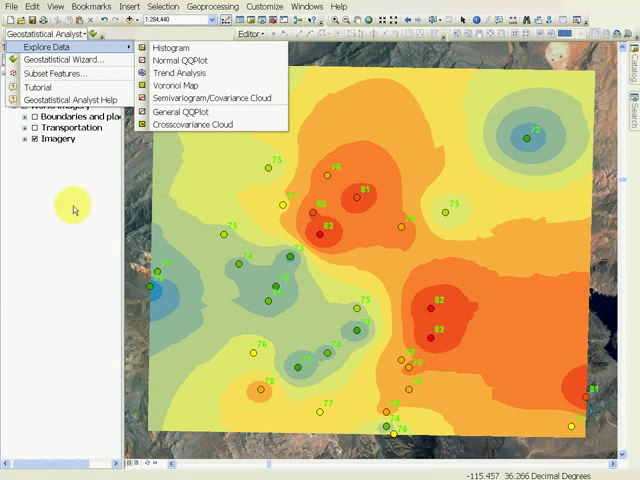
pyautogui.moveTo(54, 60)
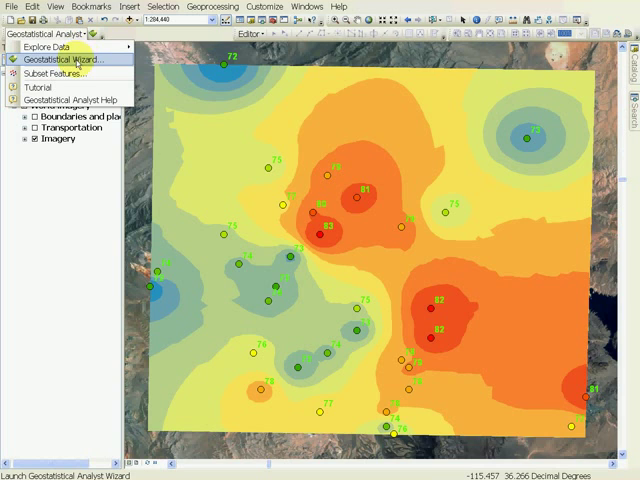
# Start the Geostatistical Wizard to krige the WeatherStations temperature field
pyautogui.click(62, 58)
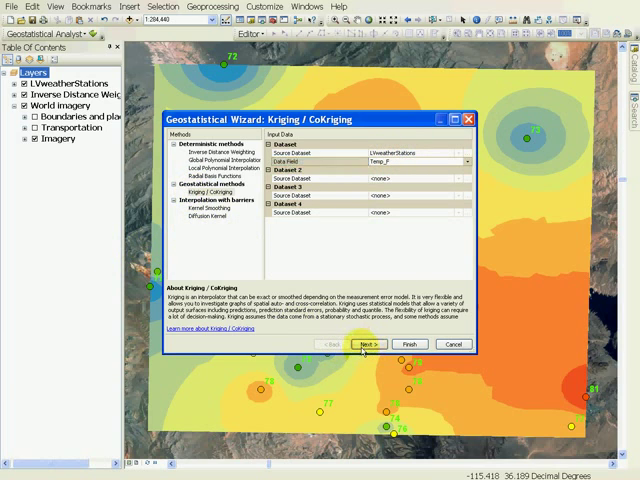
# Advance the wizard to the semivariogram modelling of the temperature data
pyautogui.click(368, 344)
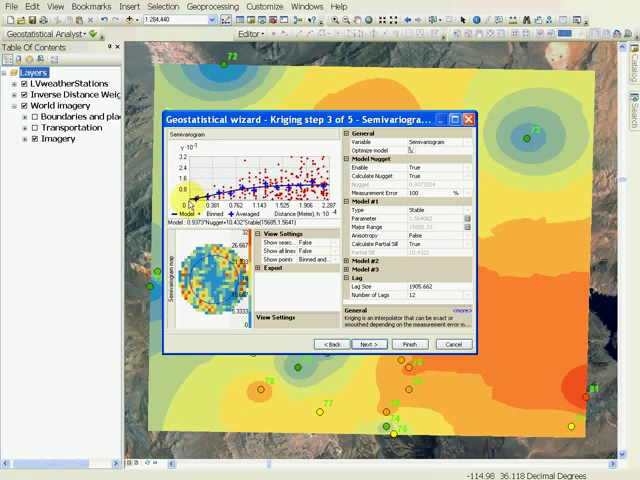
pyautogui.moveTo(190, 204)
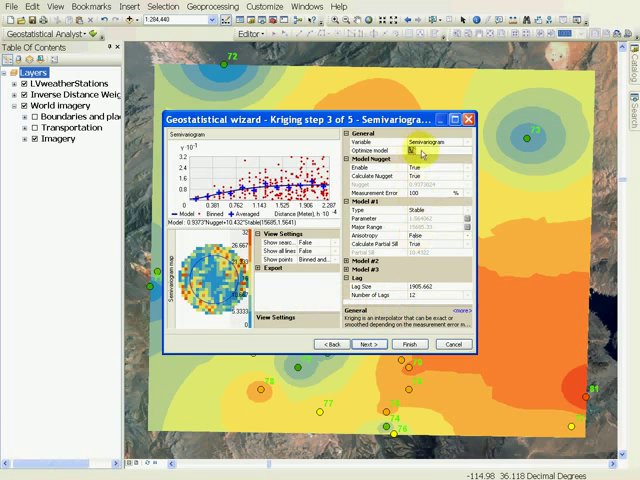
# Move to the Searching Neighborhood step and choose the Standard neighbourhood type
pyautogui.click(460, 142)
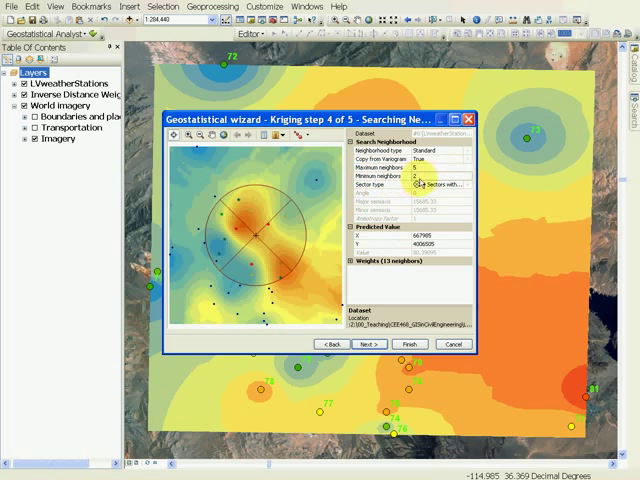
pyautogui.click(424, 184)
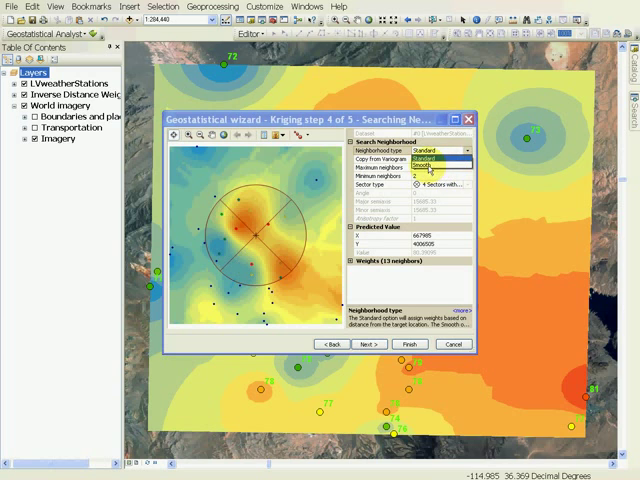
pyautogui.click(436, 160)
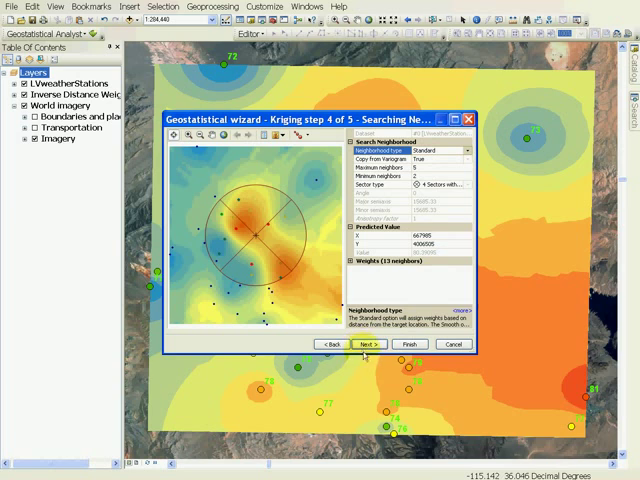
# Review the cross-validation results and finish the wizard to show the Method Report
pyautogui.click(368, 344)
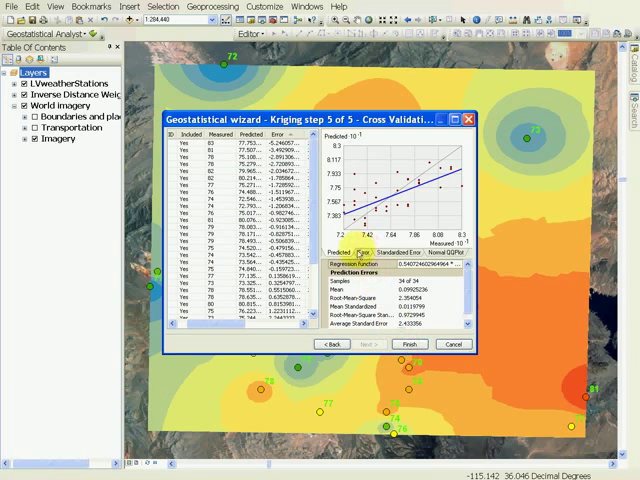
pyautogui.click(364, 252)
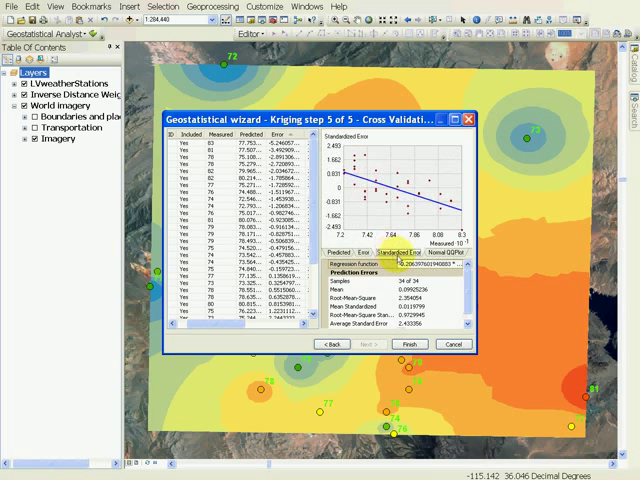
pyautogui.click(444, 252)
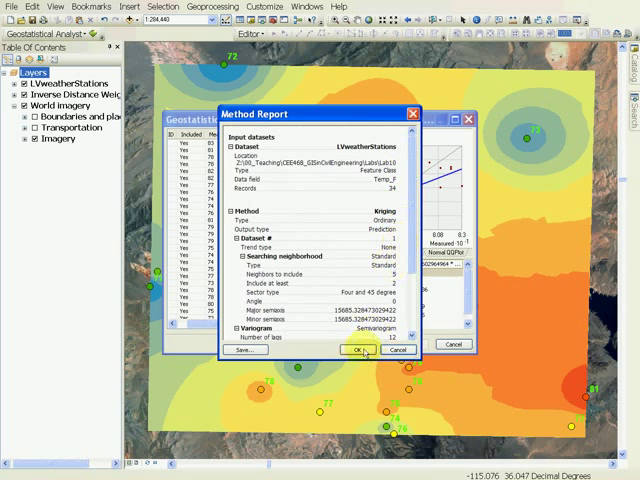
# Accept the report to add the Kriging layer and collapse its contour legend
pyautogui.click(356, 348)
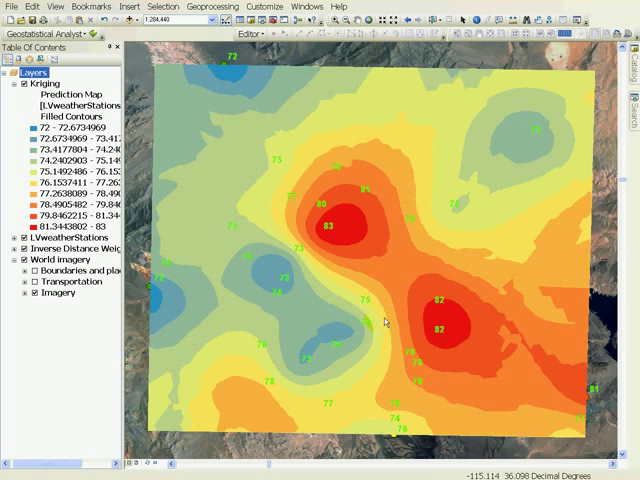
pyautogui.click(358, 330)
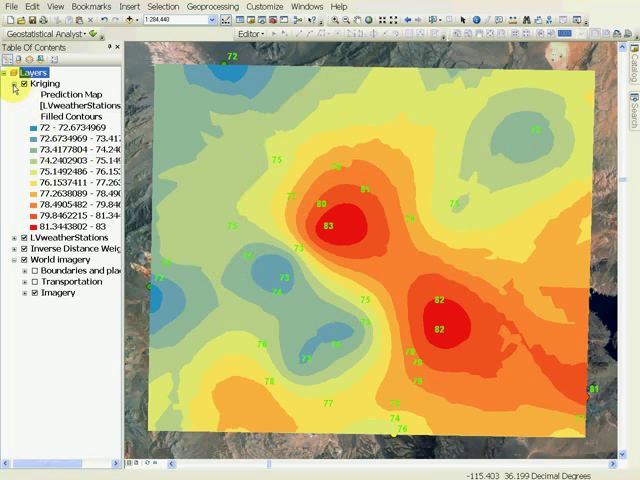
pyautogui.click(8, 84)
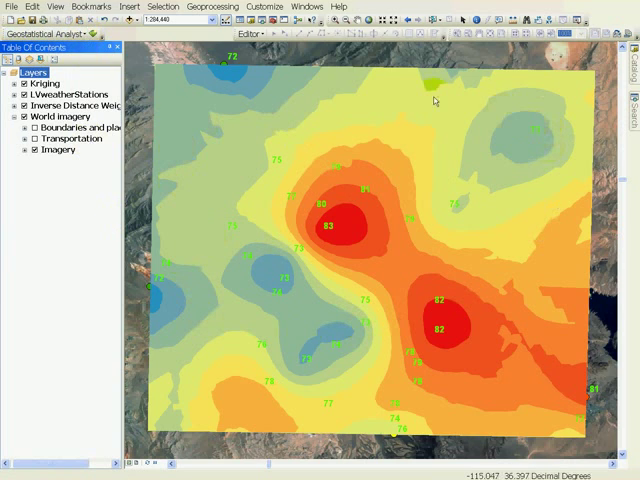
pyautogui.moveTo(458, 244)
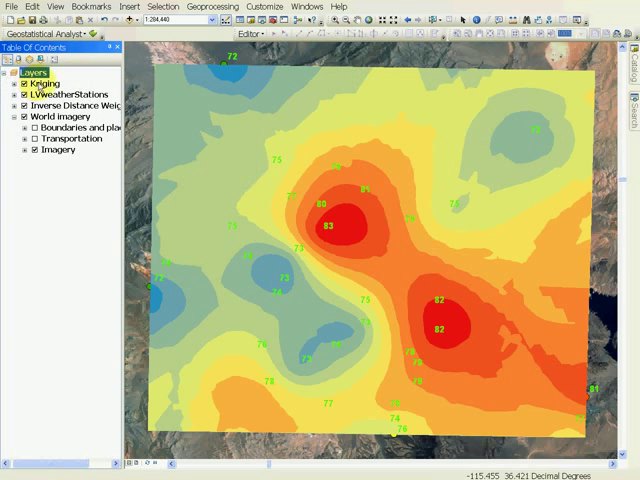
# Choose Data > Export to Raster from the Kriging layer's context menu
pyautogui.rightClick(42, 80)
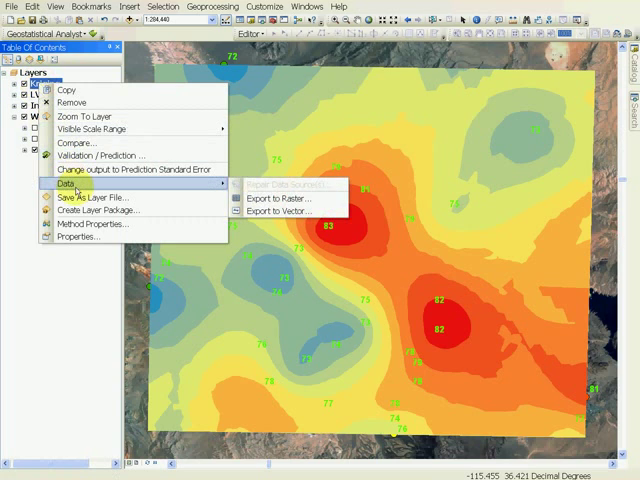
pyautogui.moveTo(290, 198)
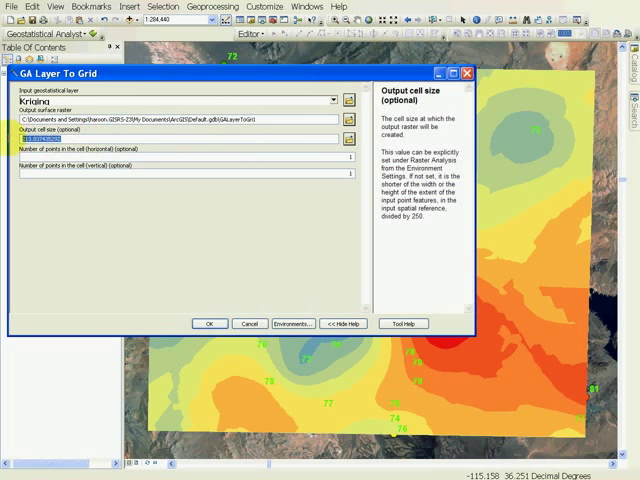
# Set output cell size 30 and name the output raster kriging_interpol
pyautogui.write('30')
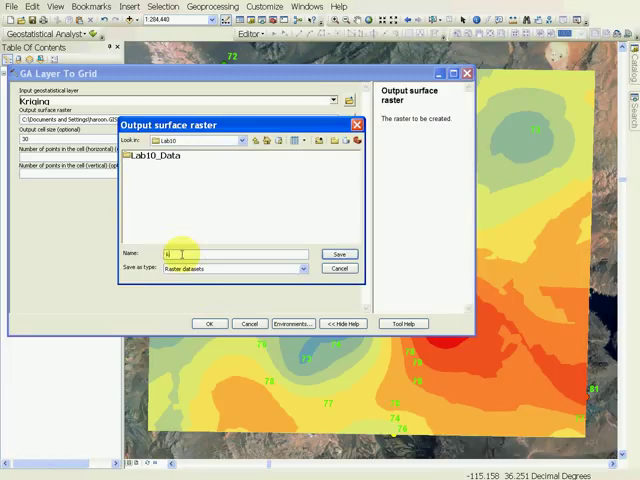
pyautogui.write('kriging')
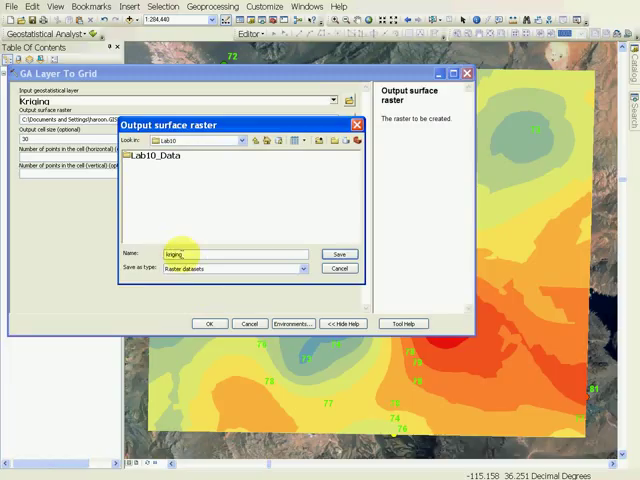
pyautogui.write('_interpol')
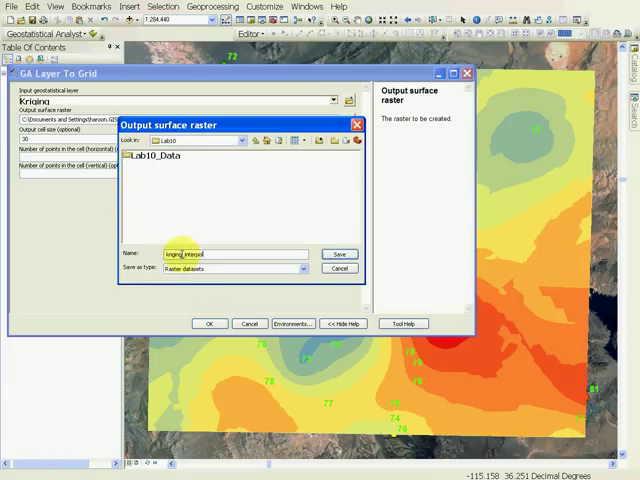